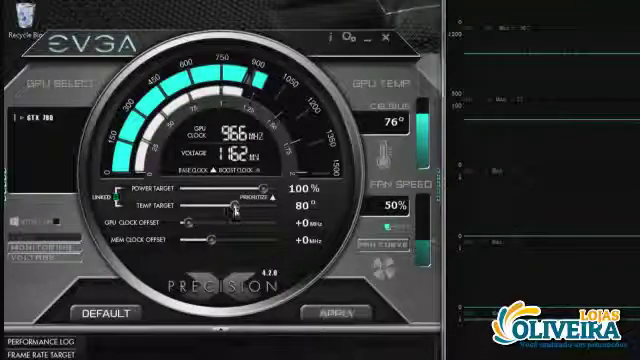
Drag the GTX 780 Temp Target slider down to about 80°.
drag(230, 205, 200, 205)
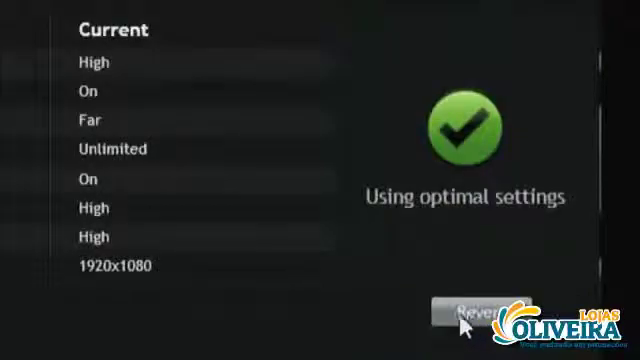
Optimize the game to its recommended settings at 1920x1080 resolution.
click(470, 313)
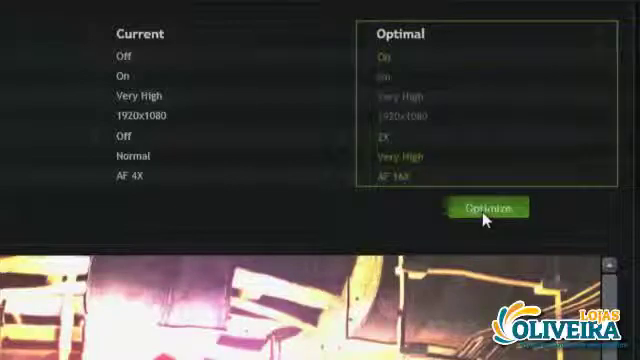
Optimize the second game to AF 16X, 2X antialiasing and Very High quality.
click(490, 208)
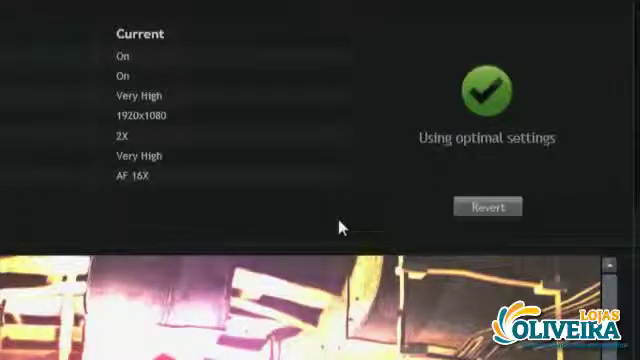